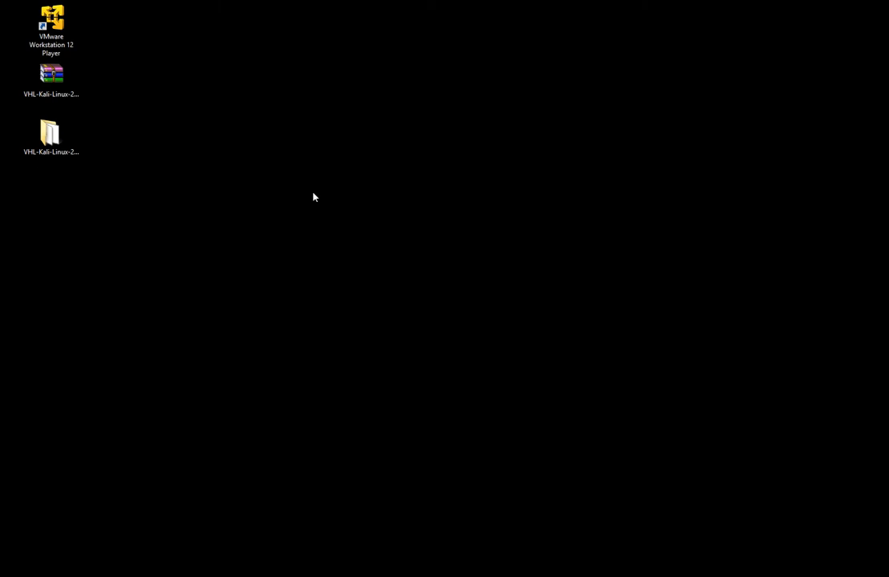
{"action": "mouse_move", "coordinate": [308, 184]}
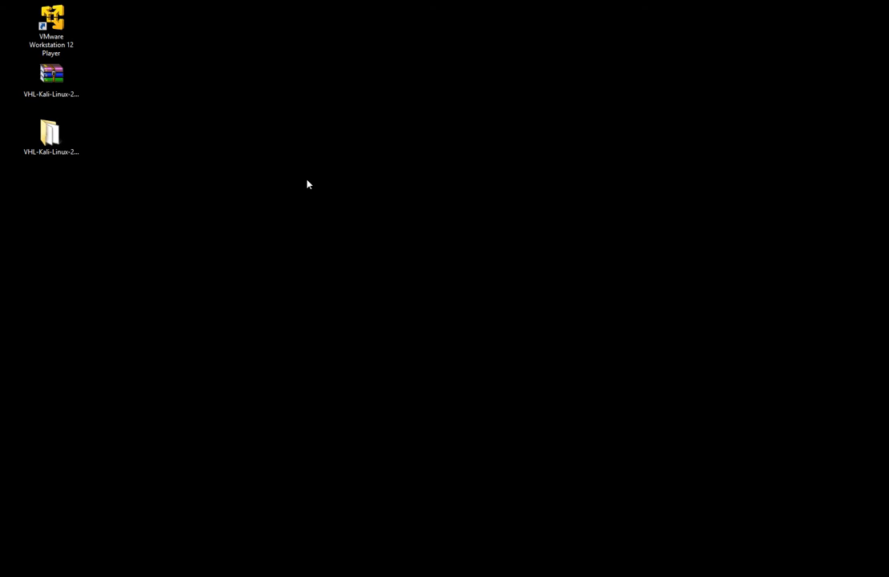
Open the VHL-Kali-Linux-2017.1 folder and select the Kali-Linux-2017.1-vm-amd64.vmx file.
{"action": "left_click", "coordinate": [51, 19]}
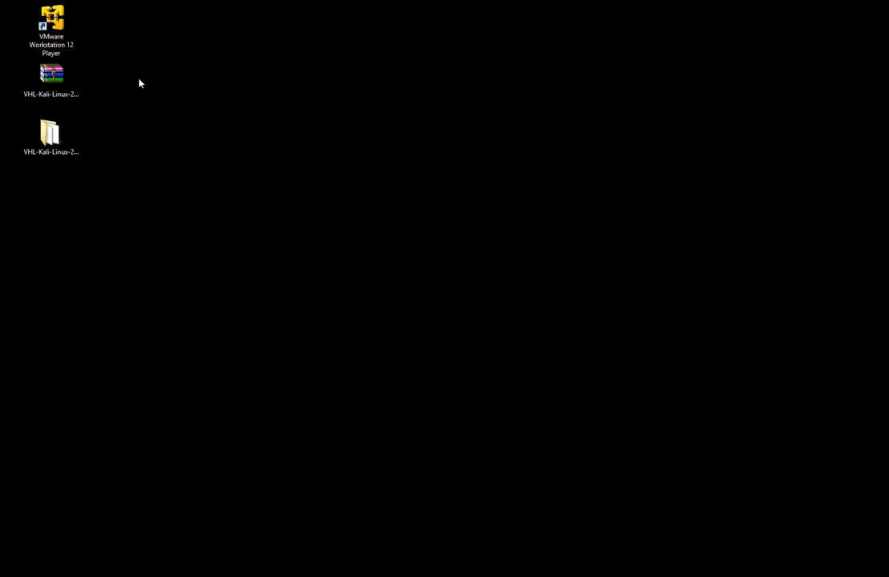
{"action": "left_click", "coordinate": [51, 77]}
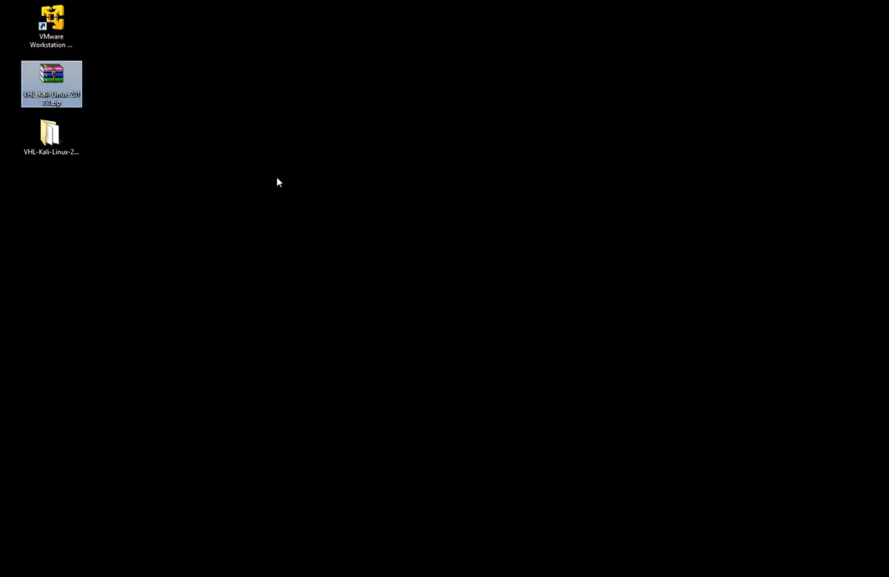
{"action": "mouse_move", "coordinate": [176, 168]}
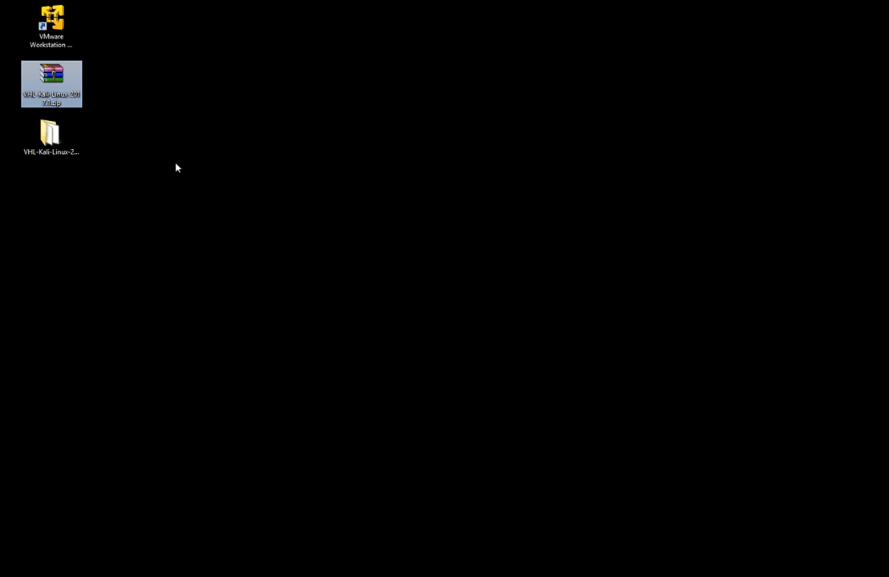
{"action": "mouse_move", "coordinate": [193, 138]}
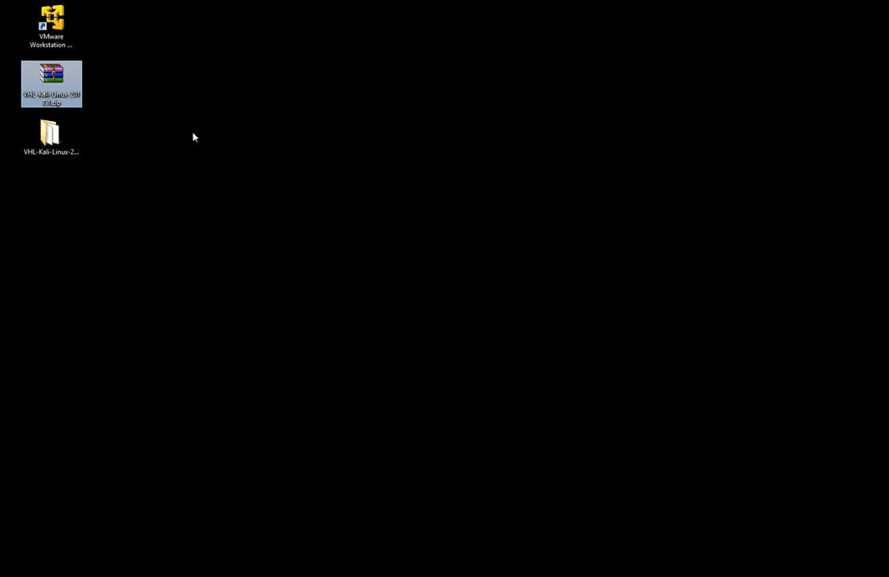
{"action": "double_click", "coordinate": [50, 132]}
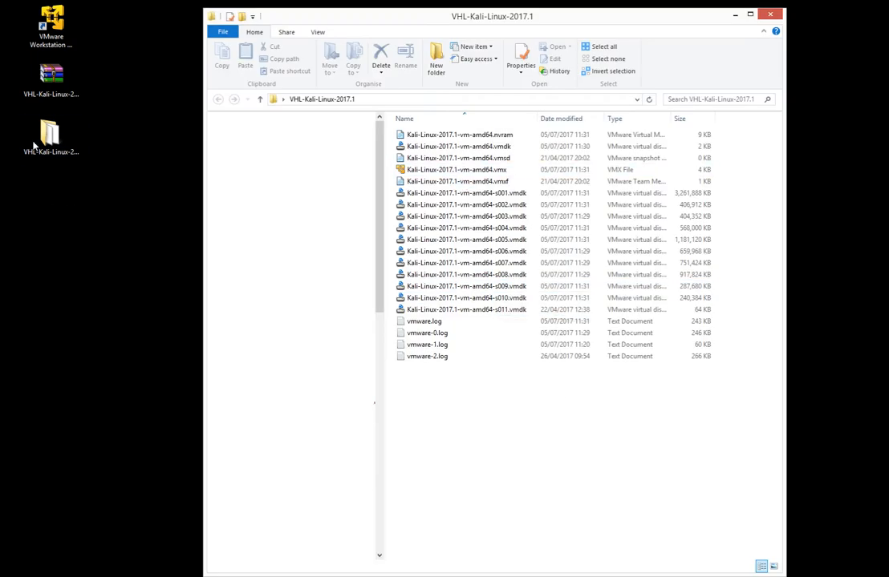
{"action": "left_click", "coordinate": [465, 170]}
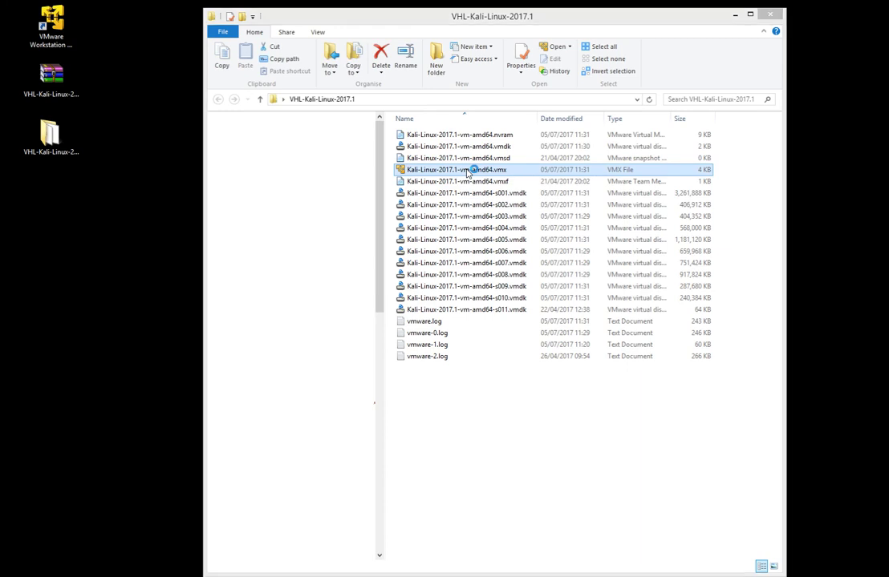
Launch the Kali VM from its .vmx file and sign in as root with the password.
{"action": "double_click", "coordinate": [454, 170]}
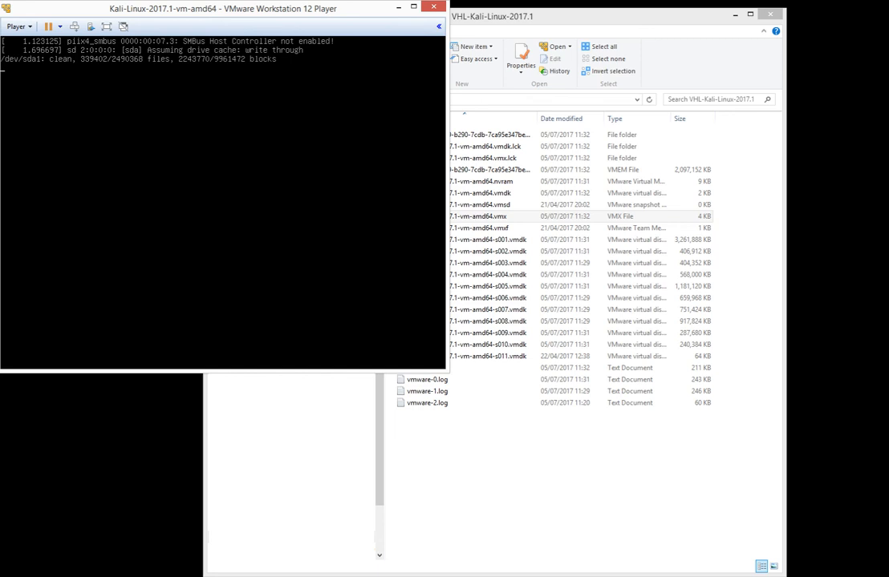
{"action": "mouse_move", "coordinate": [281, 148]}
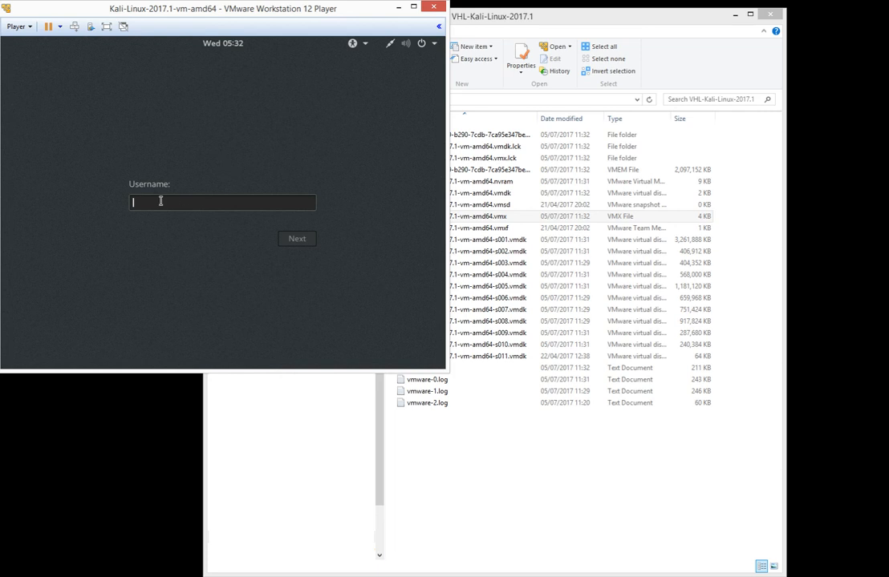
{"action": "type", "text": "root"}
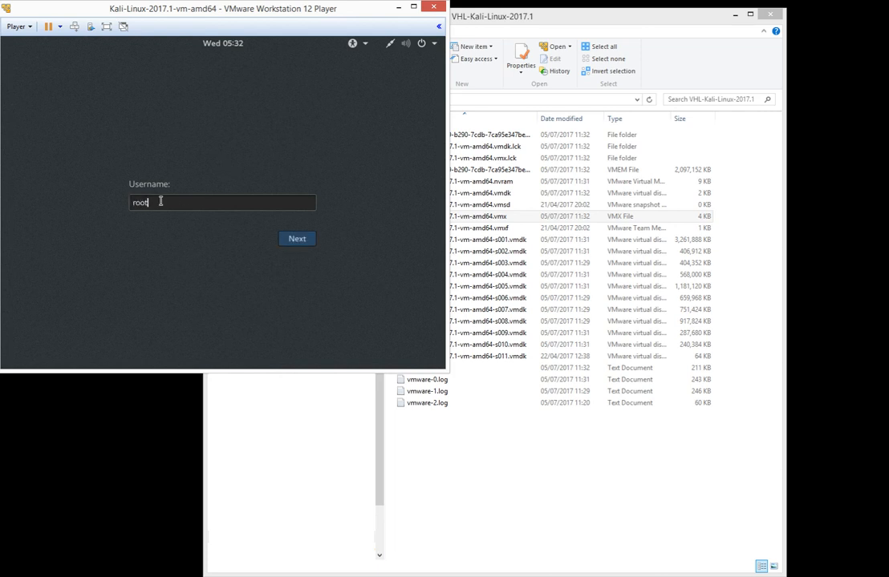
{"action": "left_click", "coordinate": [297, 238]}
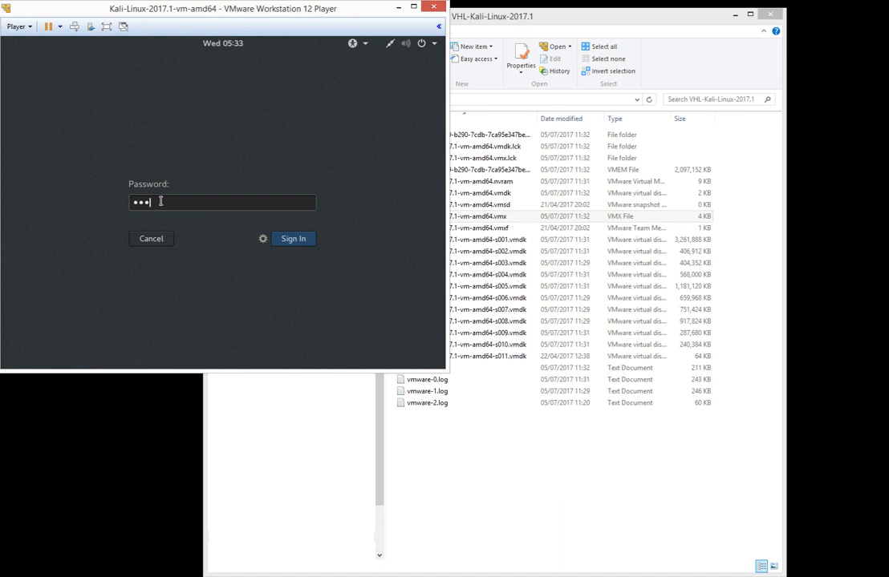
{"action": "left_click", "coordinate": [292, 238]}
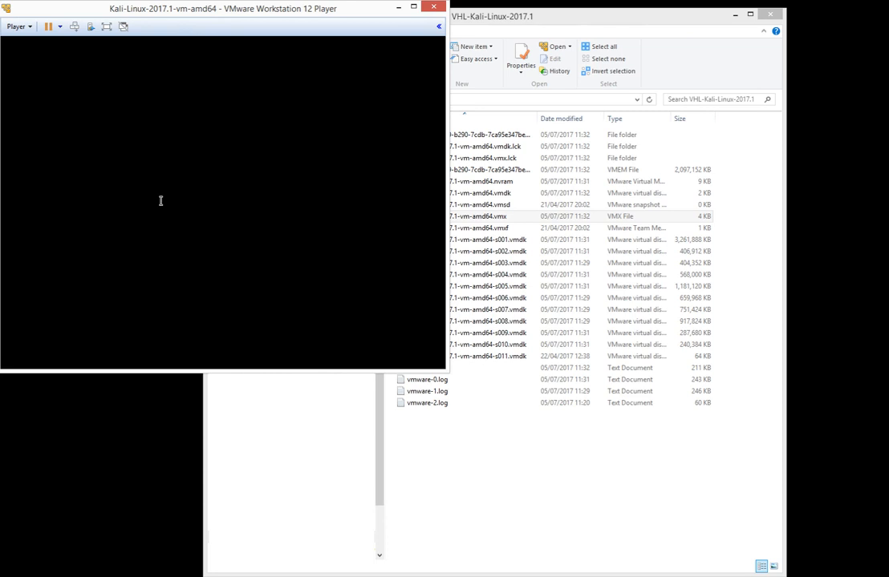
{"action": "mouse_move", "coordinate": [227, 164]}
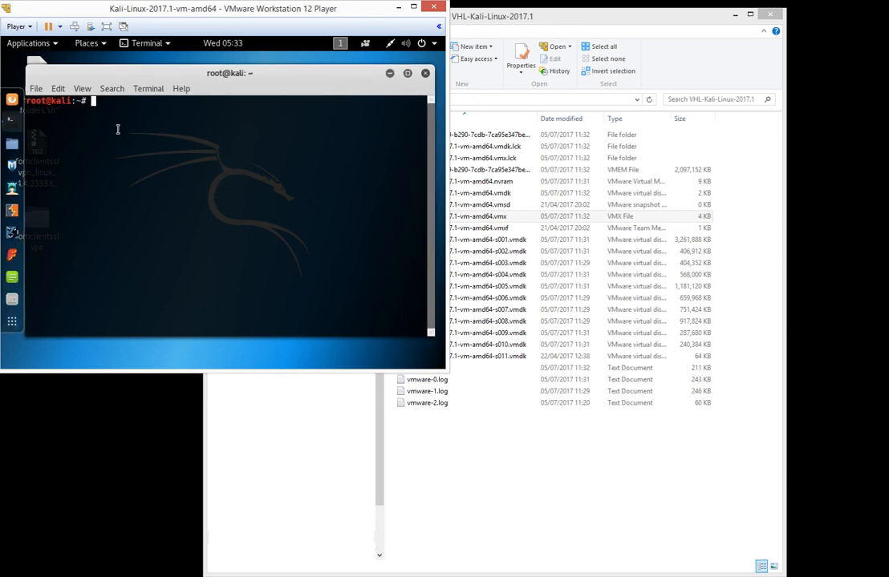
Run passwd in the Kali terminal to set a new root password.
{"action": "type", "text": "passwd"}
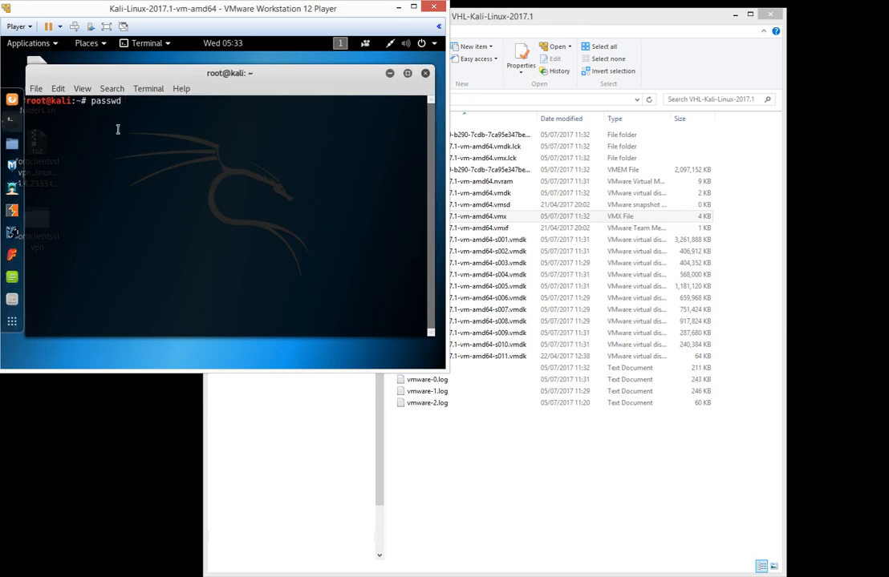
{"action": "key", "text": "Return"}
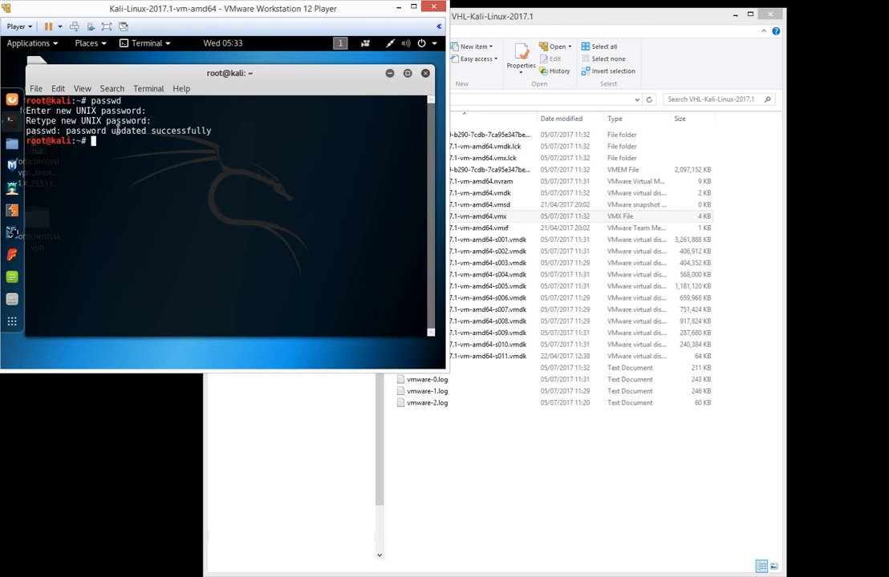
{"action": "mouse_move", "coordinate": [414, 94]}
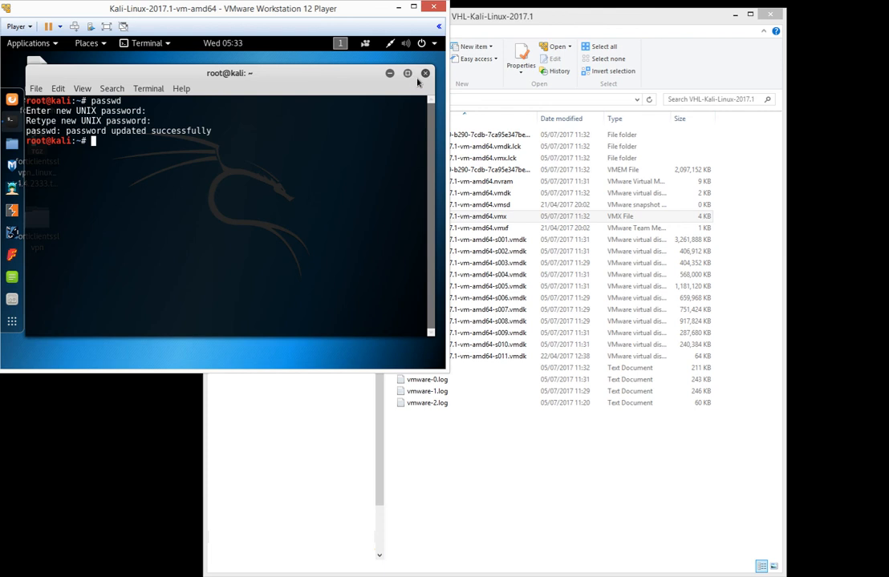
Close the terminal and launch the forticlientsslvpn executable from the forticlientsslvpn 64bit folder.
{"action": "left_click", "coordinate": [417, 74]}
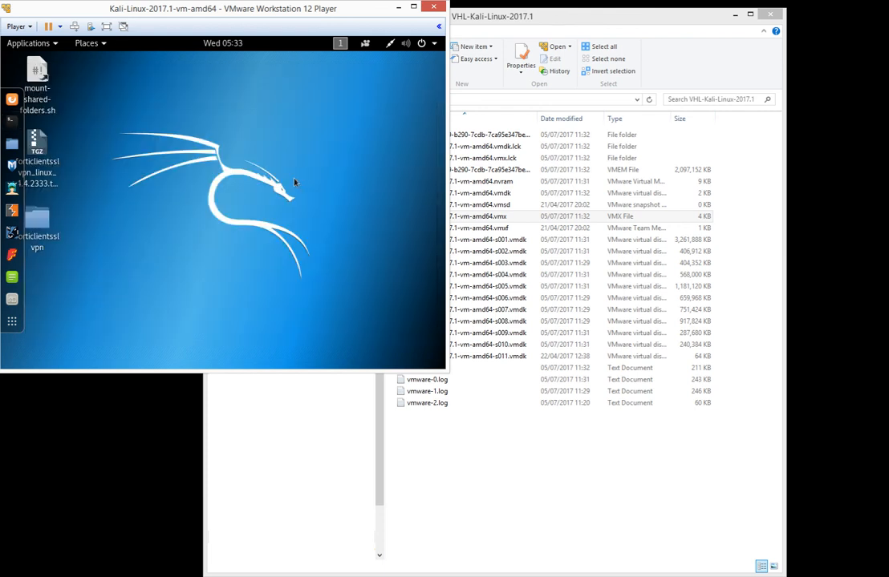
{"action": "left_click", "coordinate": [39, 226]}
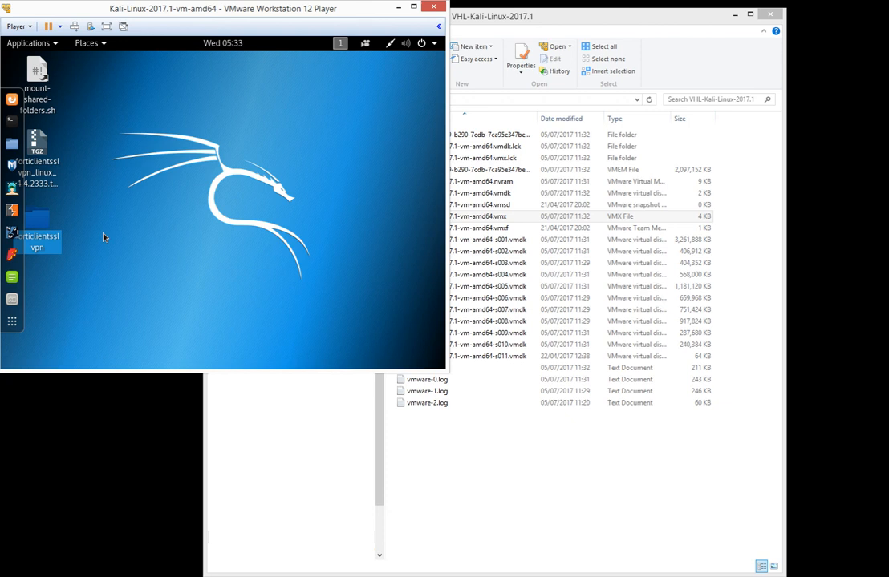
{"action": "double_click", "coordinate": [38, 233]}
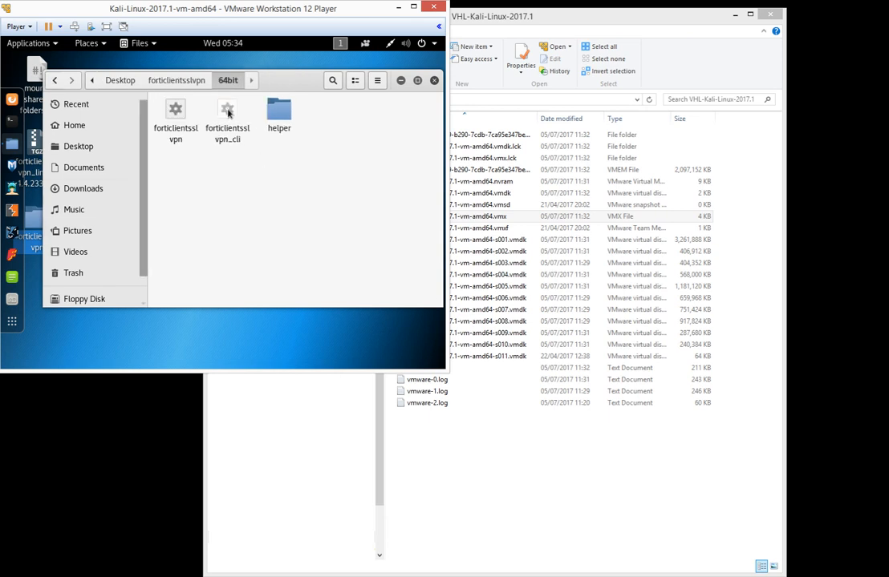
{"action": "left_click", "coordinate": [174, 112]}
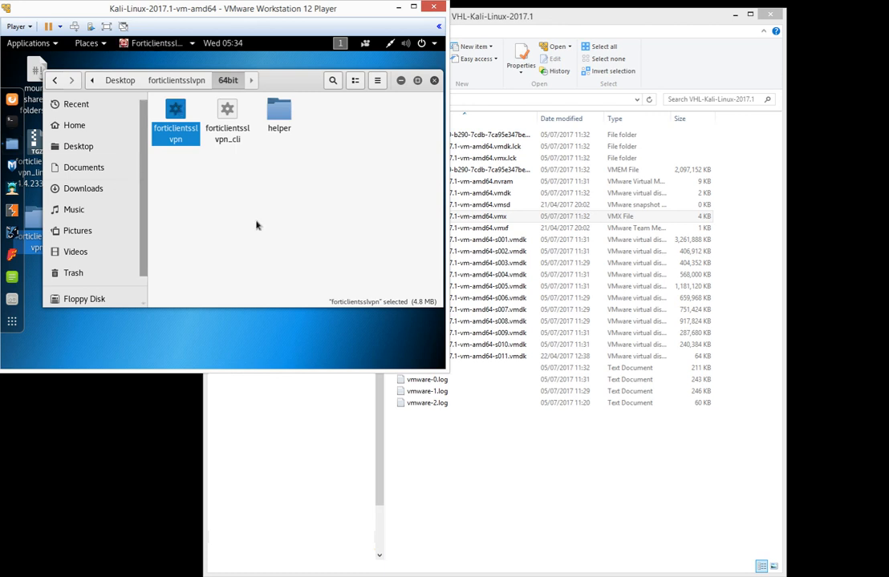
{"action": "double_click", "coordinate": [175, 112]}
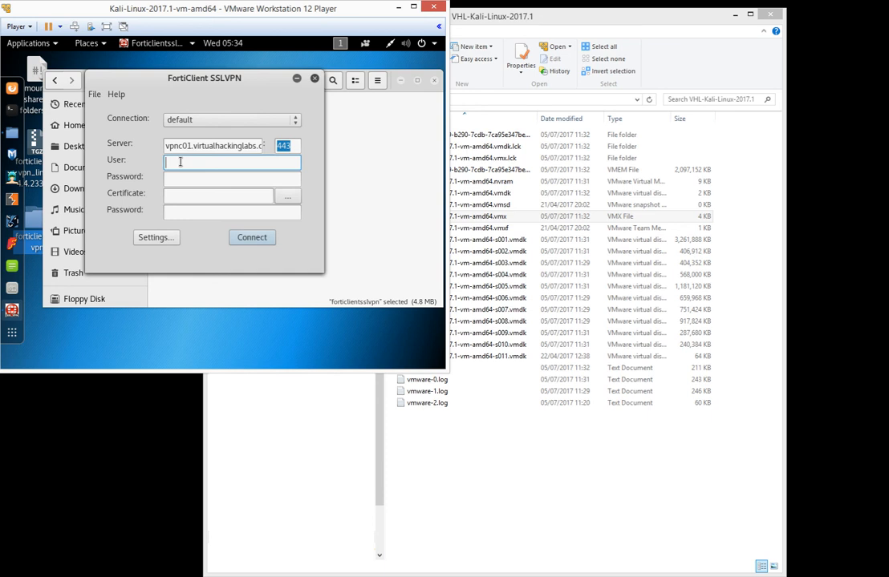
Connect the VPN with the VHL username and password, continuing past the untrusted-certificate warning.
{"action": "type", "text": "VHL"}
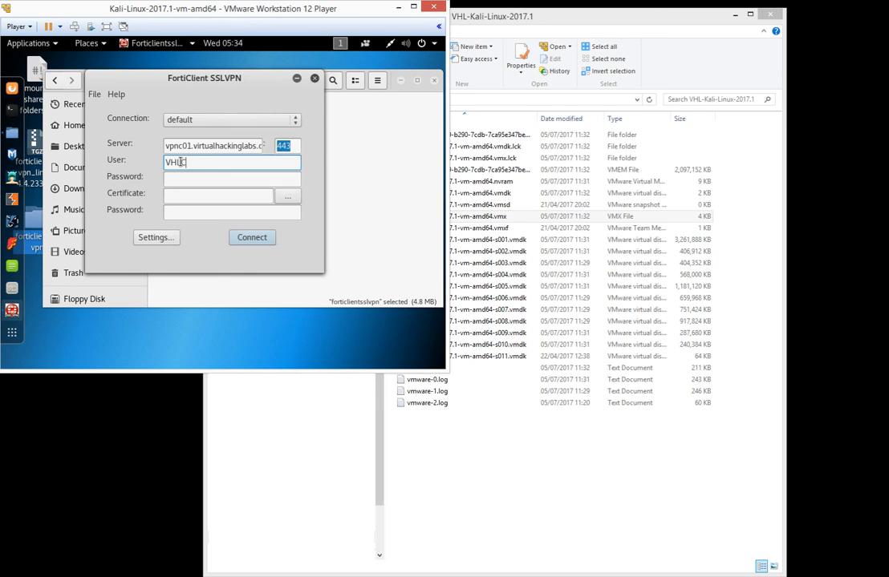
{"action": "type", "text": "C00000"}
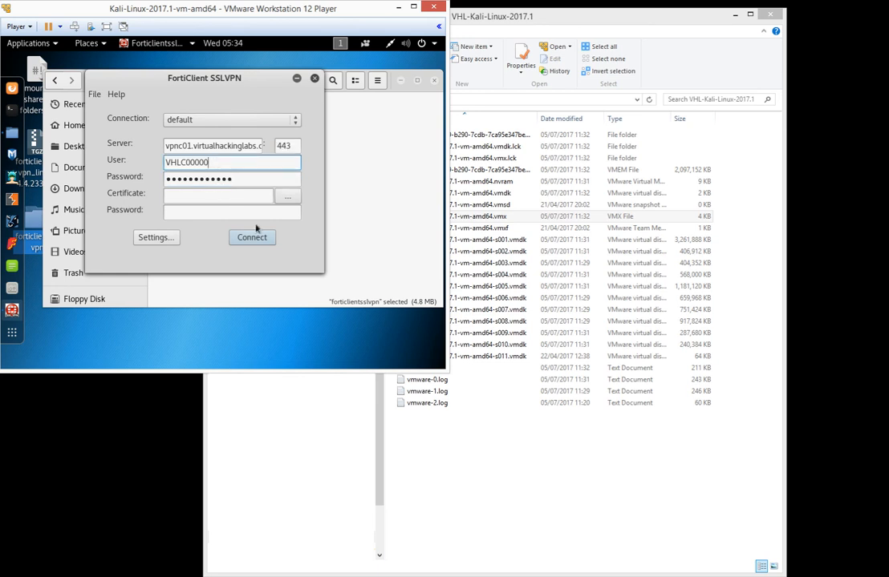
{"action": "left_click", "coordinate": [250, 238]}
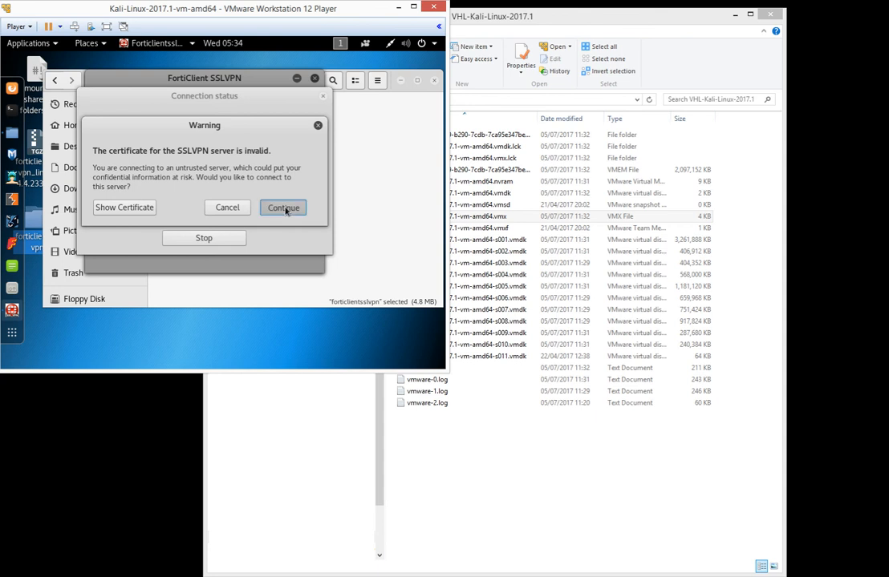
{"action": "left_click", "coordinate": [282, 209]}
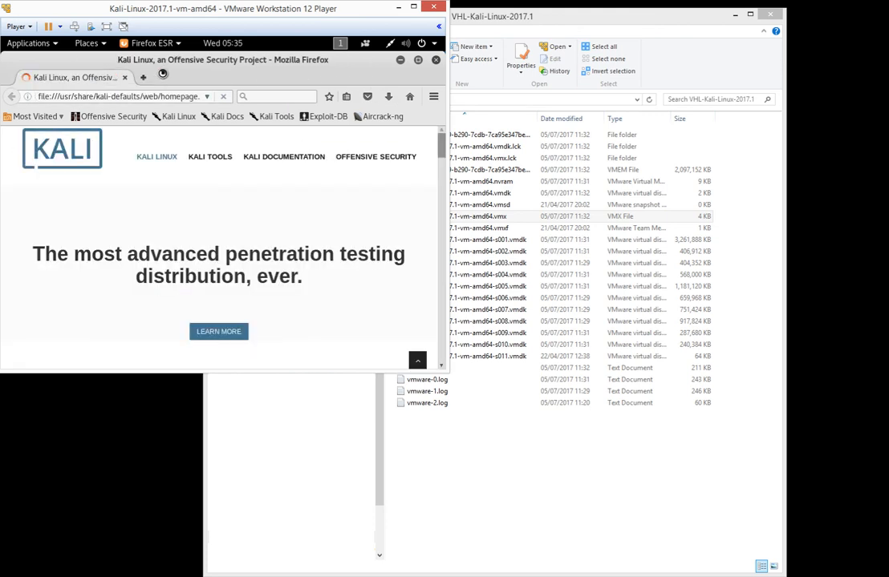
Load the Reset Hosts panel at 10.11.10.10 in a new Firefox tab and scroll its host list.
{"action": "left_click", "coordinate": [135, 77]}
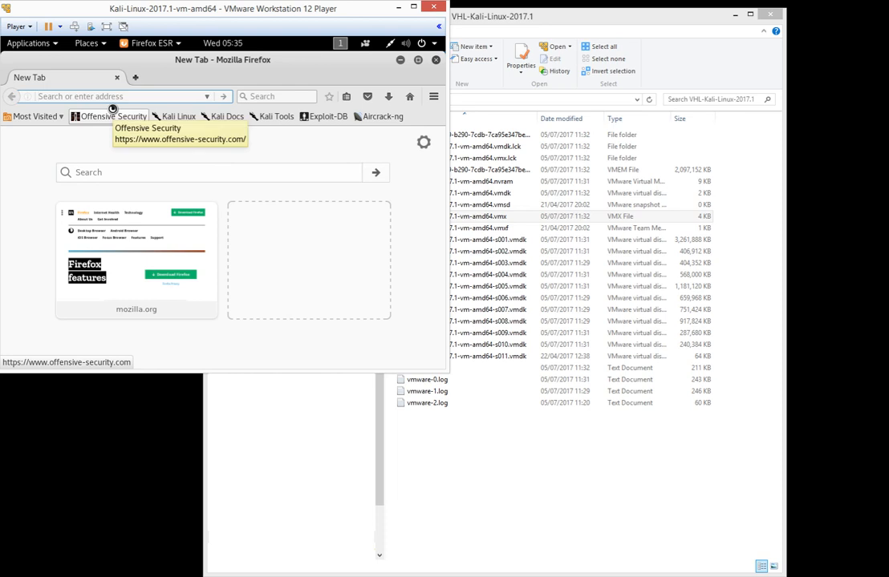
{"action": "left_click", "coordinate": [112, 96]}
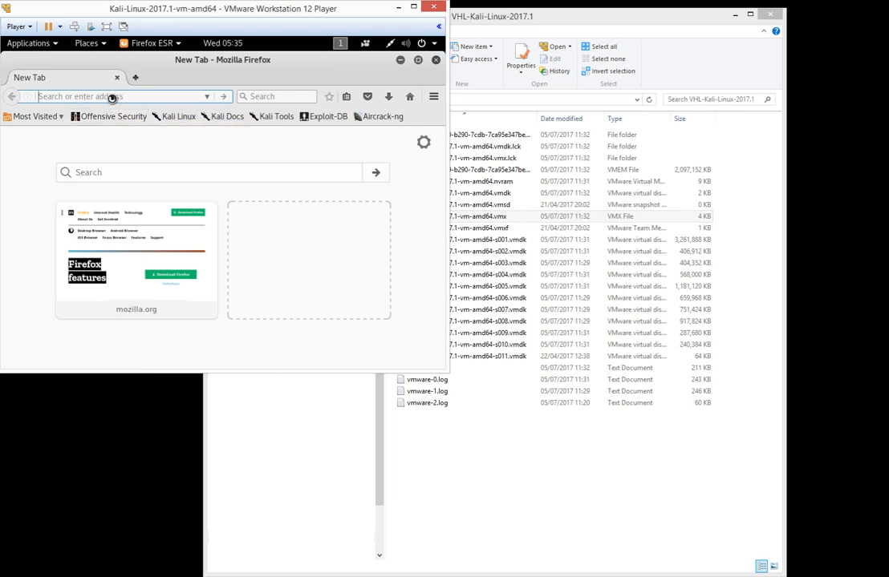
{"action": "type", "text": "10.11.10.10"}
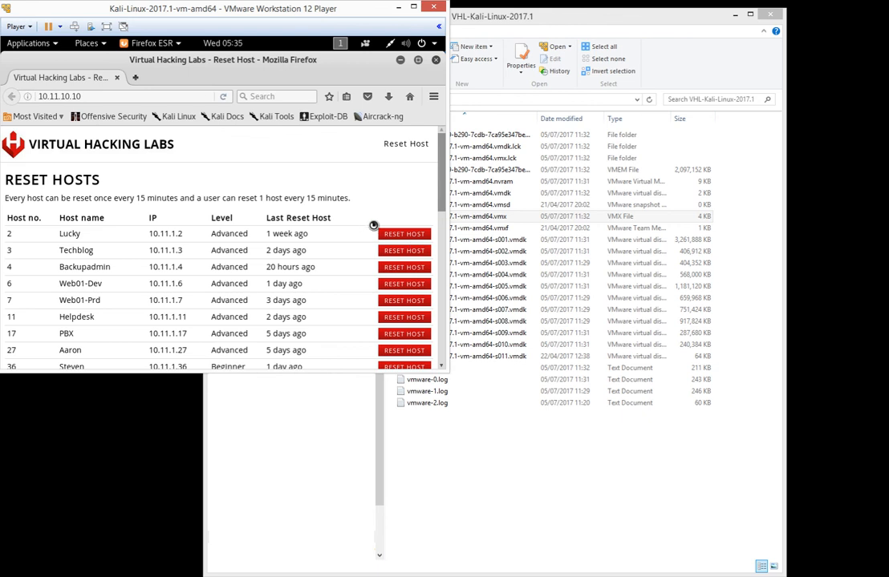
{"action": "scroll", "scroll_direction": "down", "scroll_amount": 3}
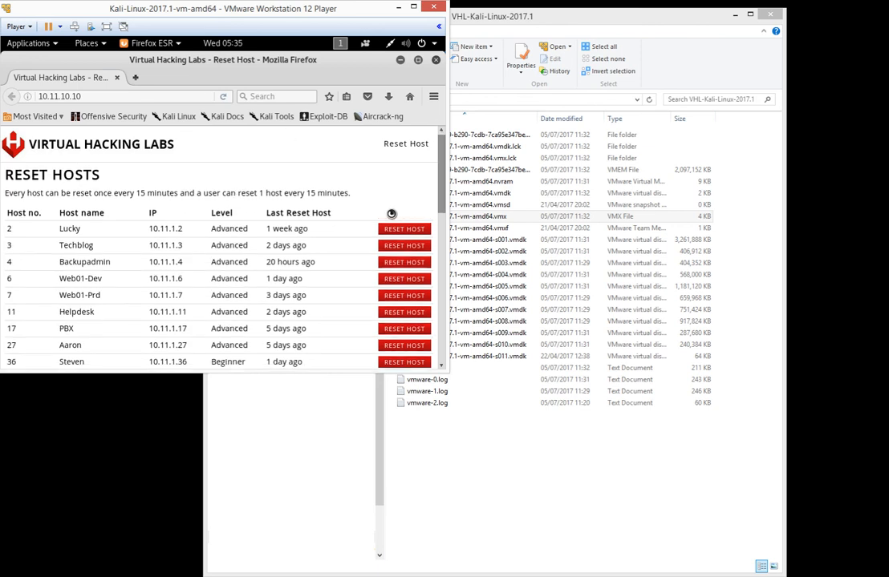
{"action": "scroll", "scroll_direction": "down", "scroll_amount": 3}
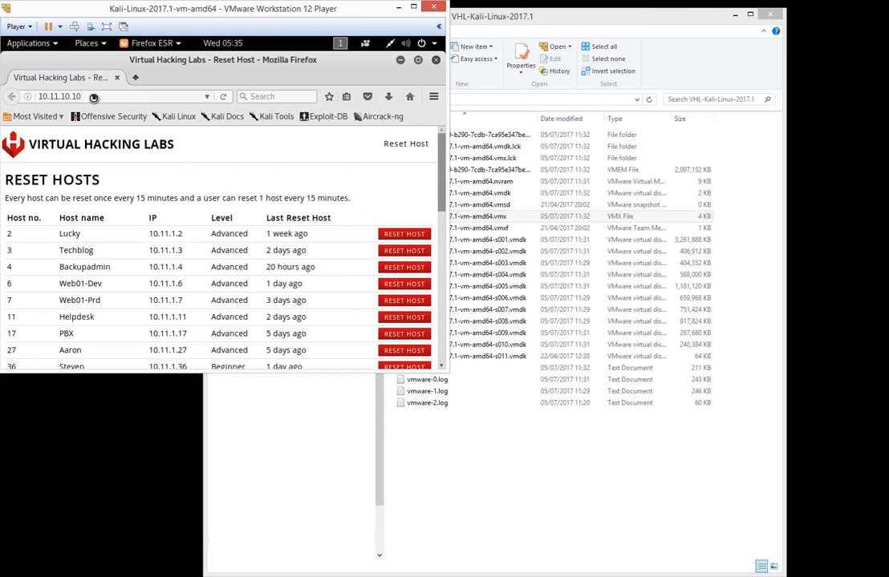
{"action": "left_click", "coordinate": [48, 97]}
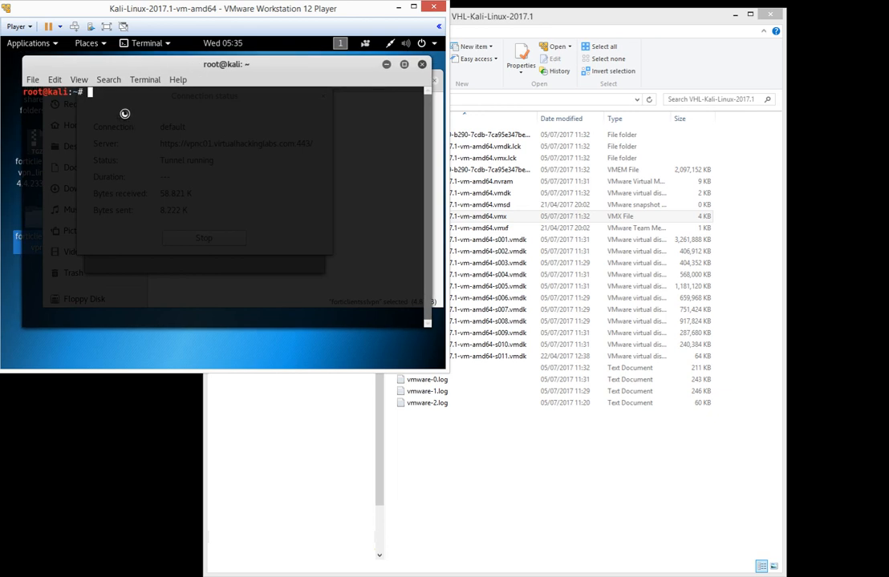
Run ifconfig to list Kali's interfaces, including the ppp0 VPN link at 172.16.1.2.
{"action": "type", "text": "ifconfig"}
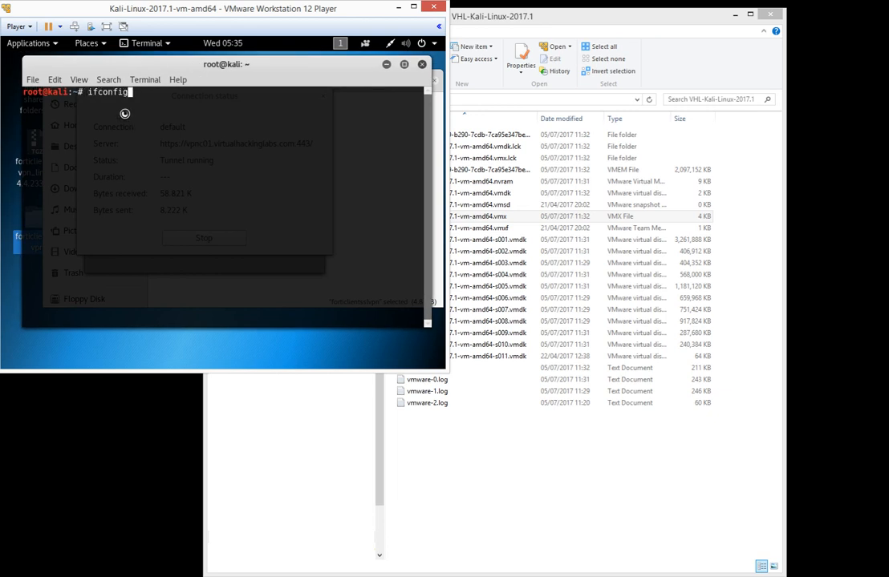
{"action": "key", "text": "Return"}
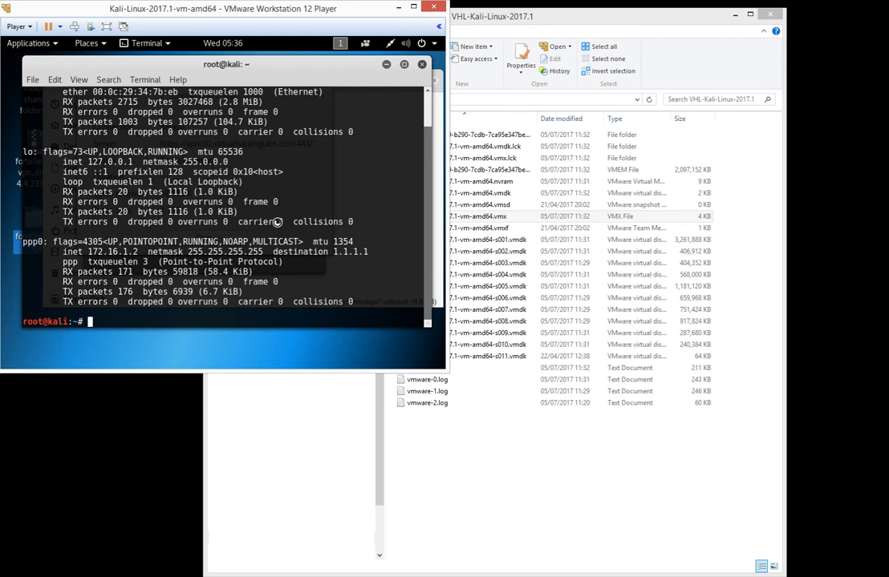
Compose an nmap command targeting the 10.11.1.x lab network, dropping the -s option.
{"action": "type", "text": "nmap -s"}
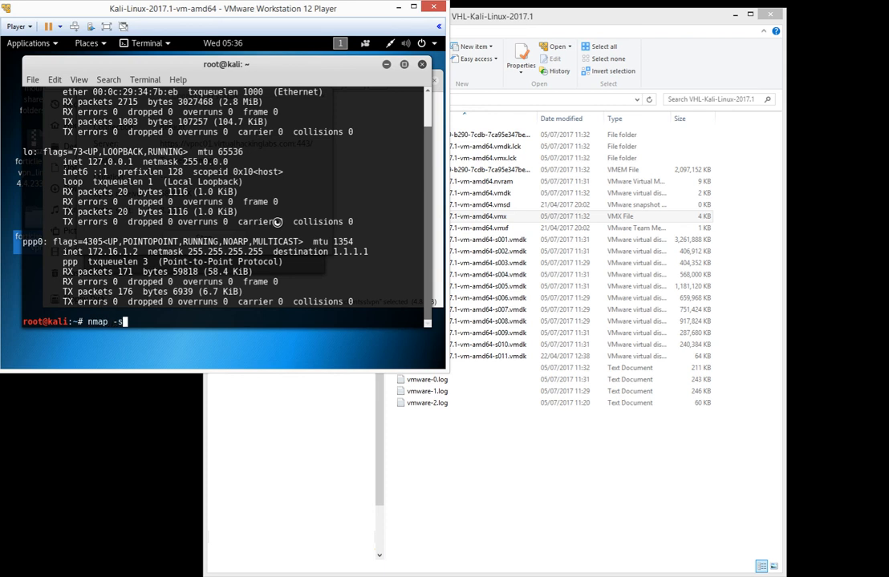
{"action": "key", "text": "BackSpace"}
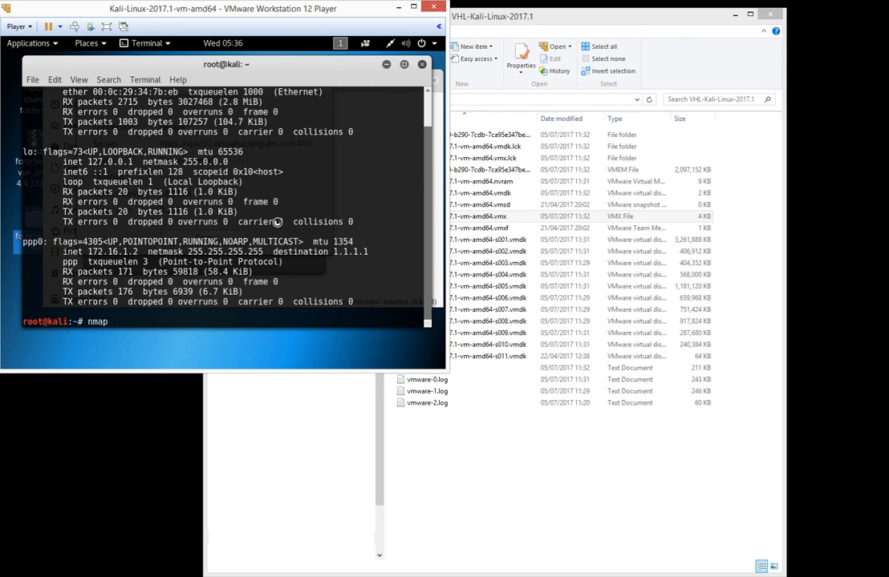
{"action": "type", "text": "10.11"}
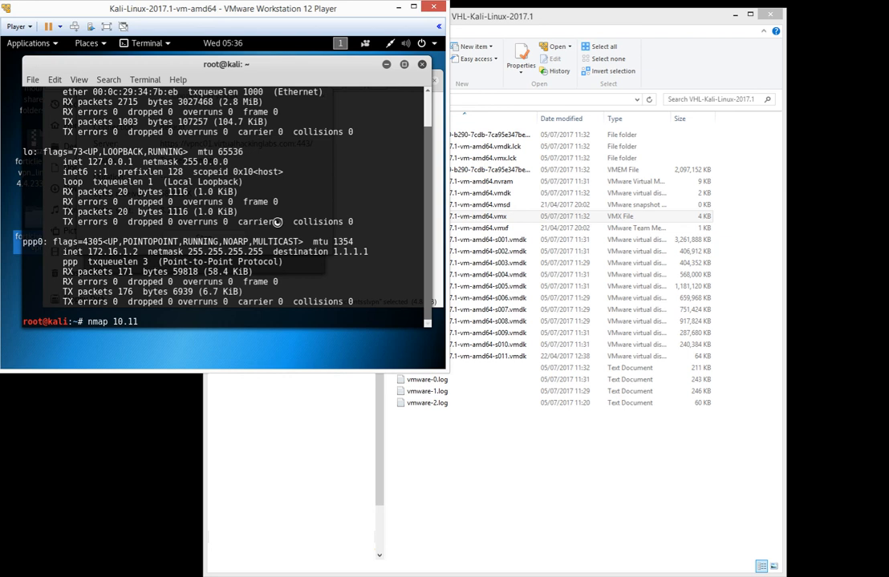
{"action": "type", "text": ".1"}
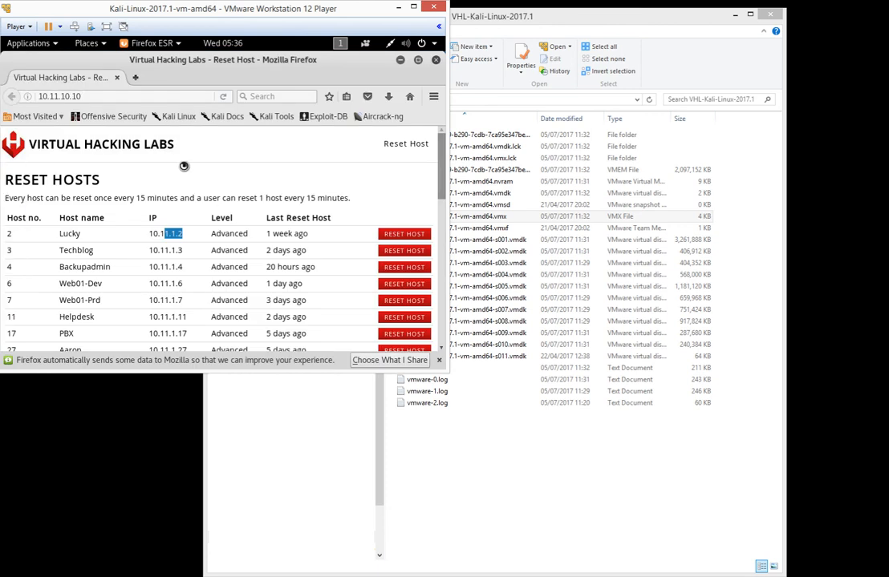
Scroll further down the Reset Hosts table of 10.11.1.x lab hosts.
{"action": "scroll", "scroll_direction": "down", "scroll_amount": 3}
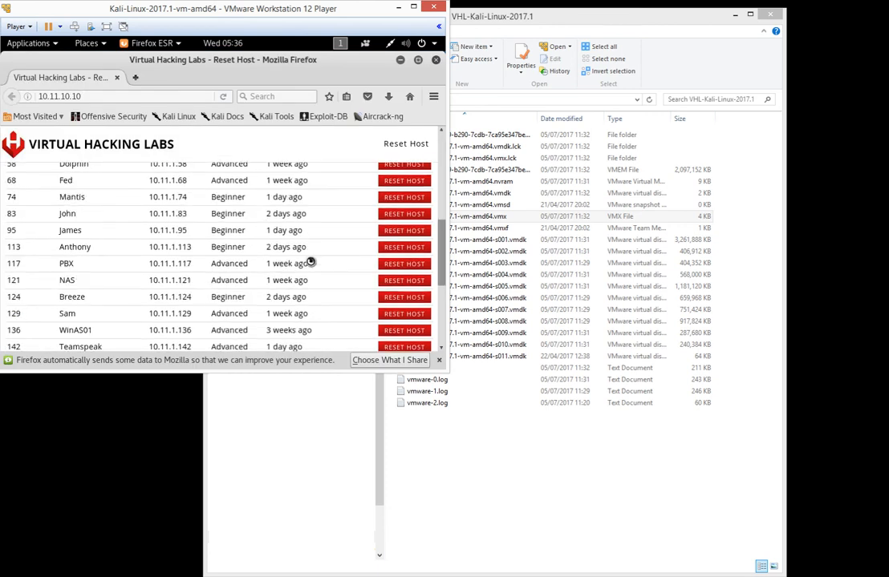